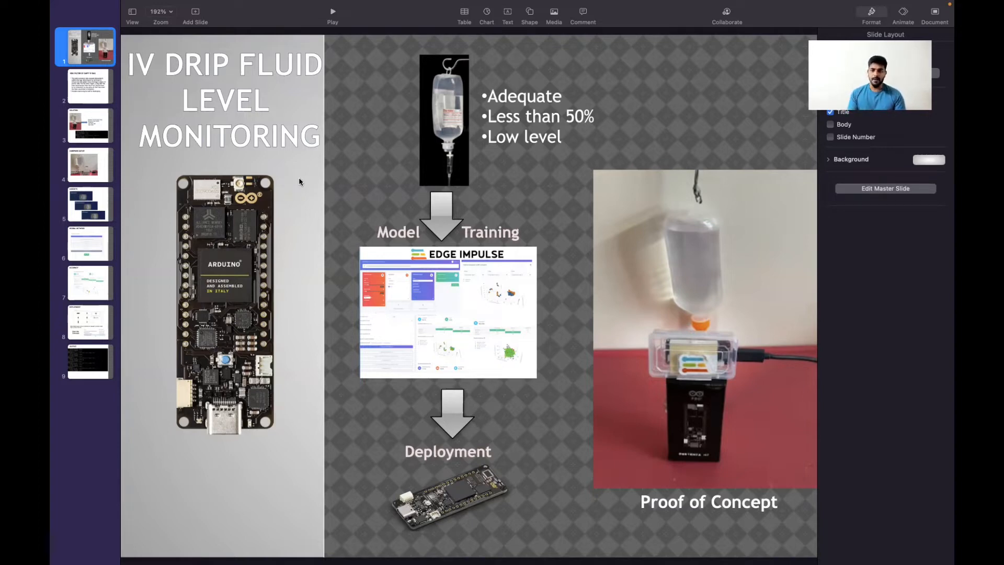
mouse_move(67, 139)
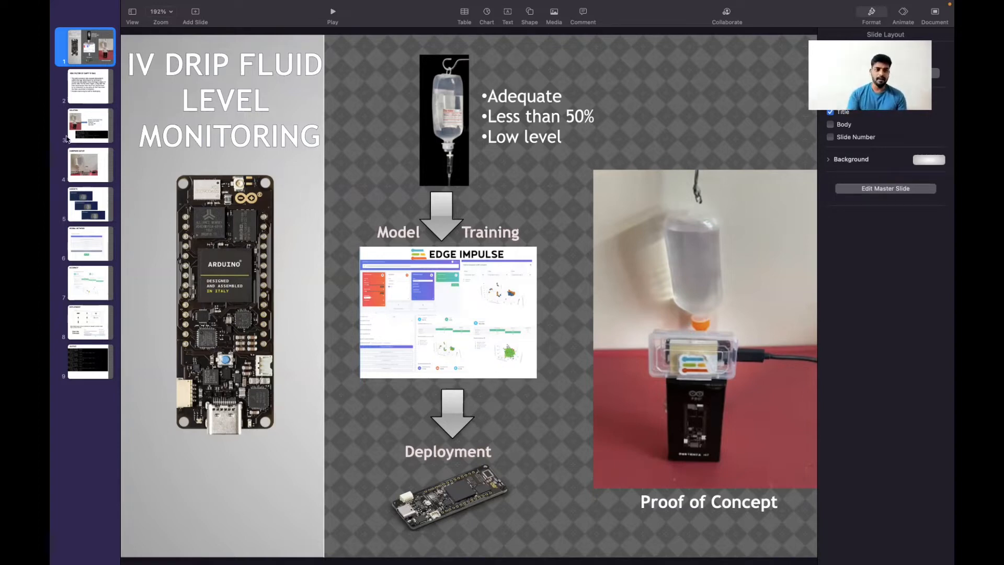
- Show the Risk Factor of Empty IV Bag slide in the Keynote navigator
left_click(89, 87)
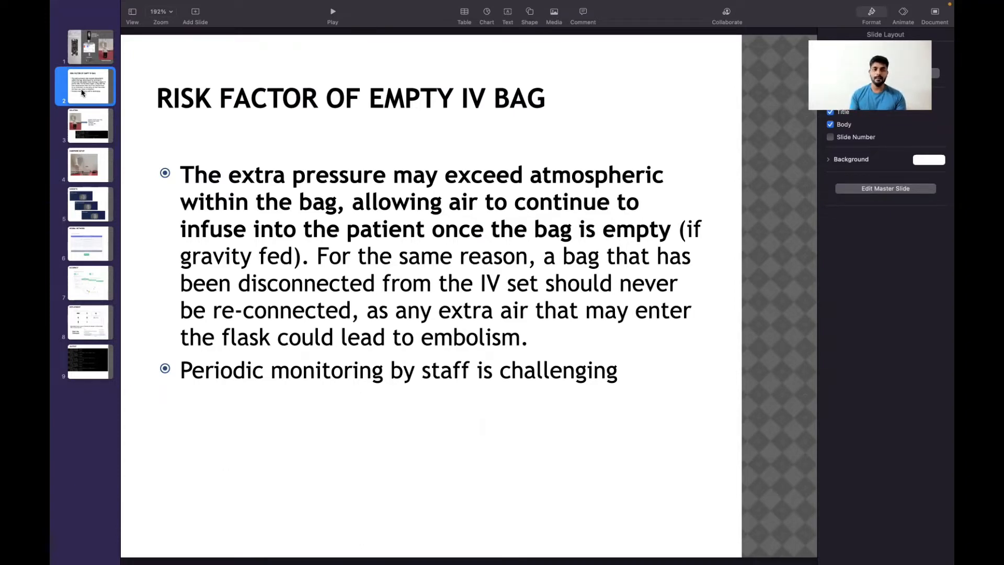
mouse_move(103, 98)
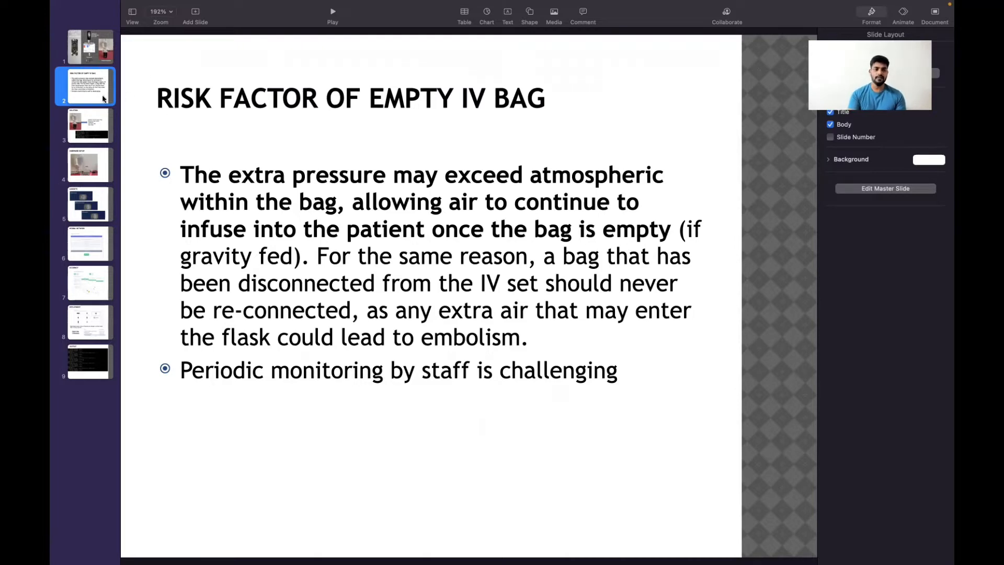
- Show the Solution slide with the three predicted IV fluid levels and prediction printout
left_click(88, 126)
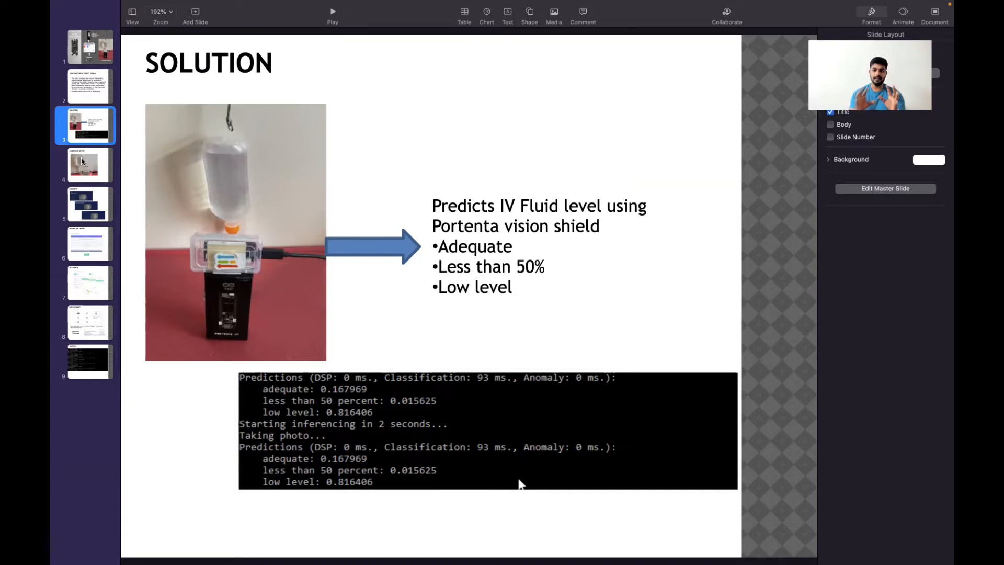
- Show the Hardware Setup slide with the Portenta H7 and vision shield 15 cm below the bag
left_click(88, 164)
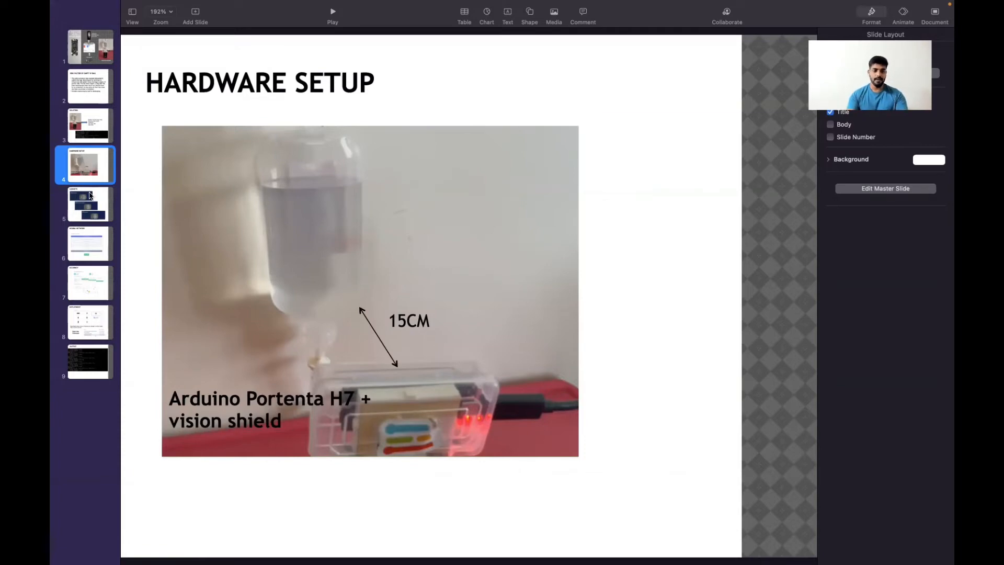
- Show the Datasets slide with adequate, less than 50 percent and low level samples
left_click(89, 204)
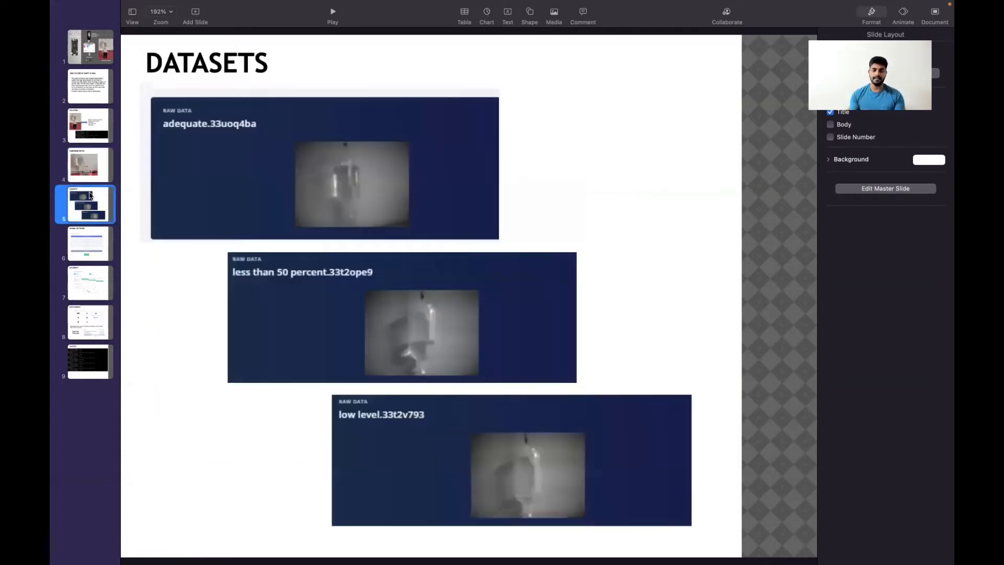
mouse_move(267, 173)
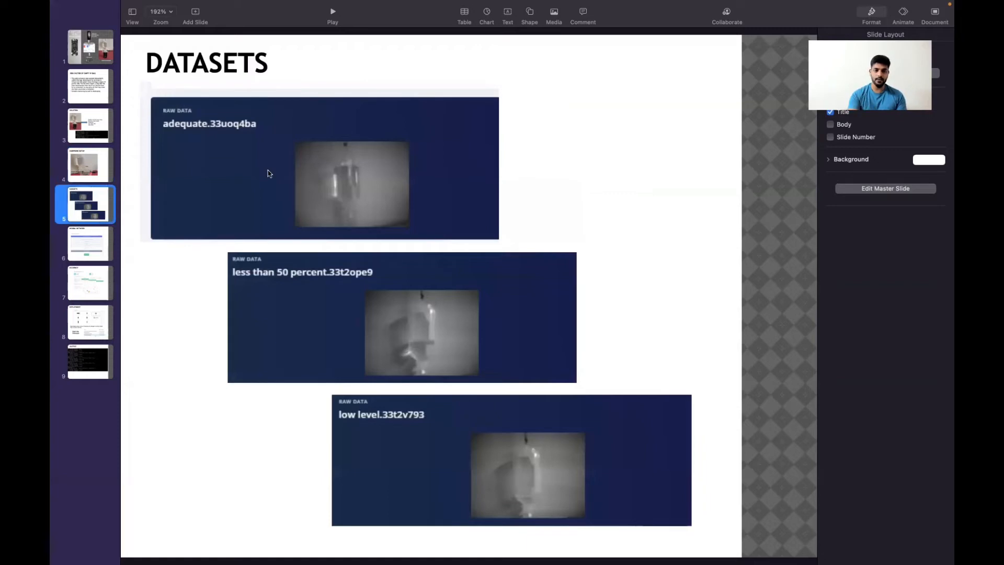
mouse_move(376, 268)
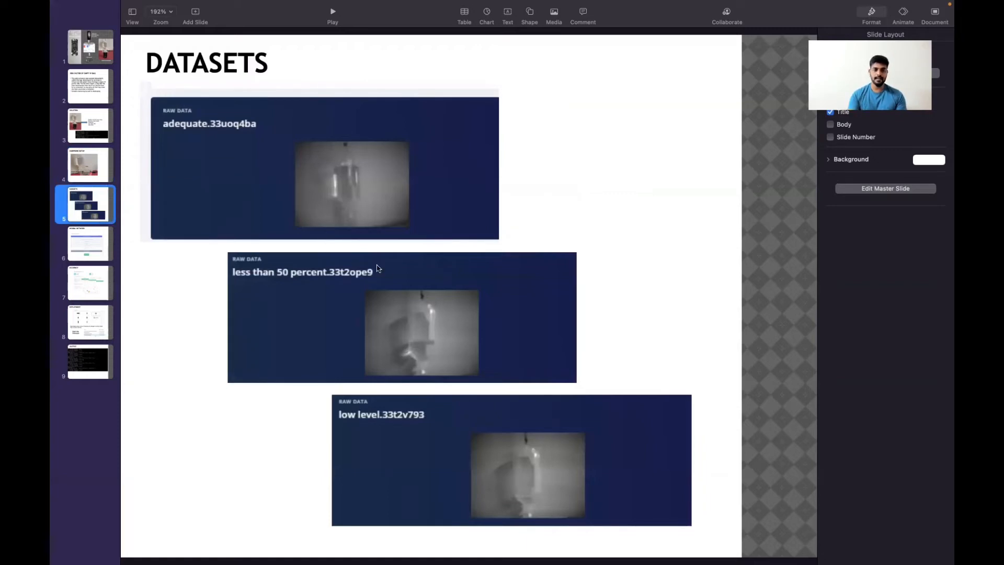
mouse_move(414, 350)
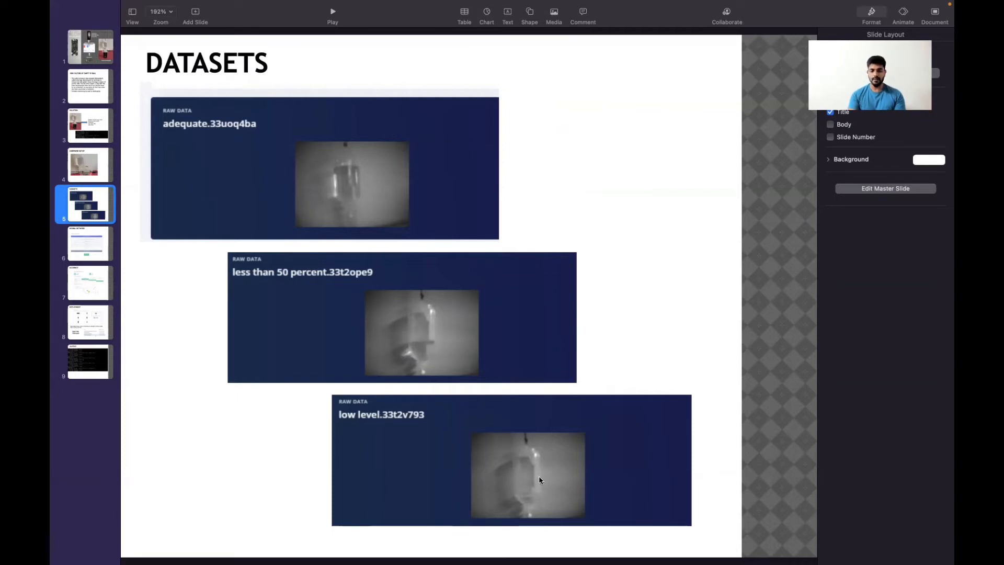
mouse_move(552, 497)
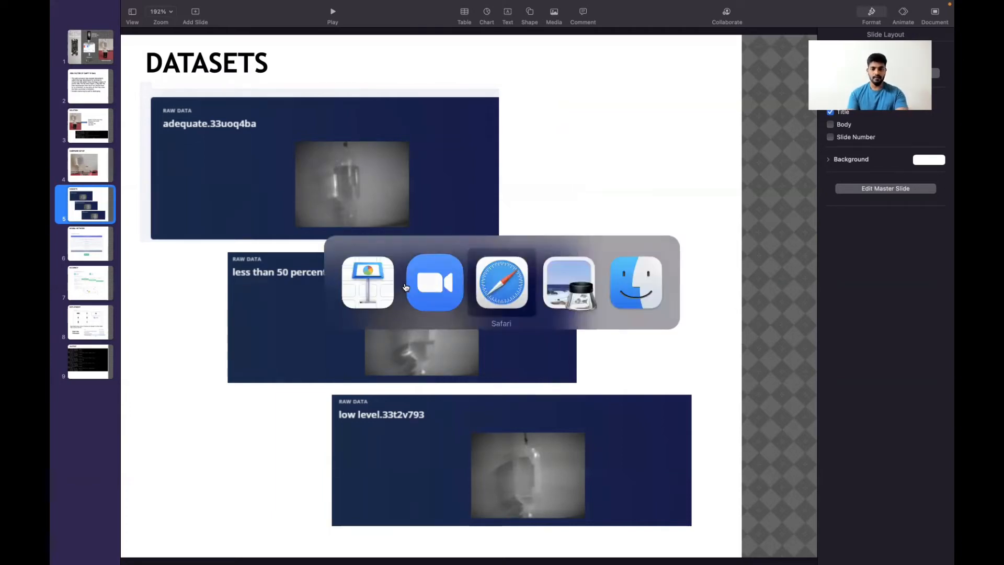
- Preview the adequate.33uogreg sample, then review the impulse design and the image block's generated features
left_click(502, 283)
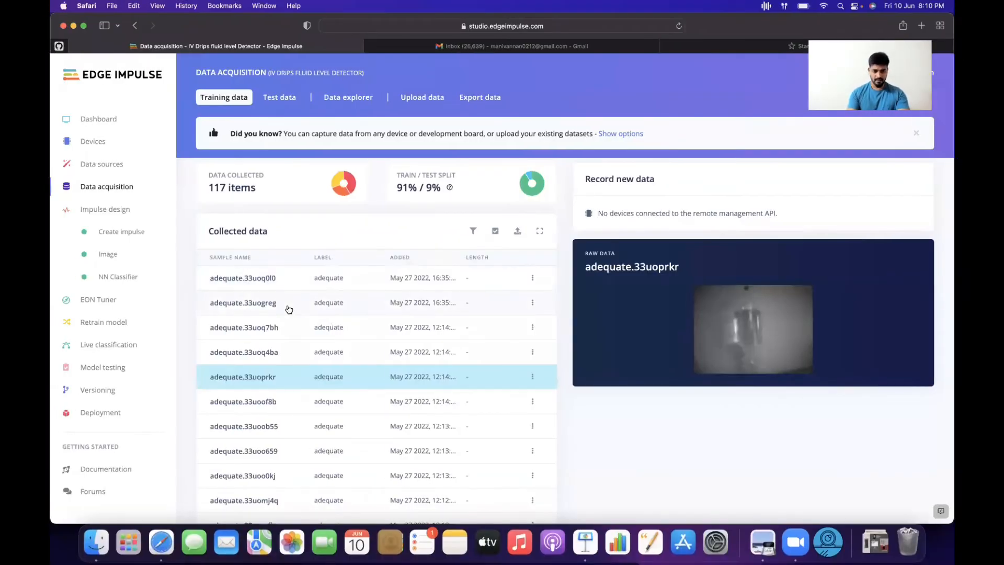
left_click(244, 303)
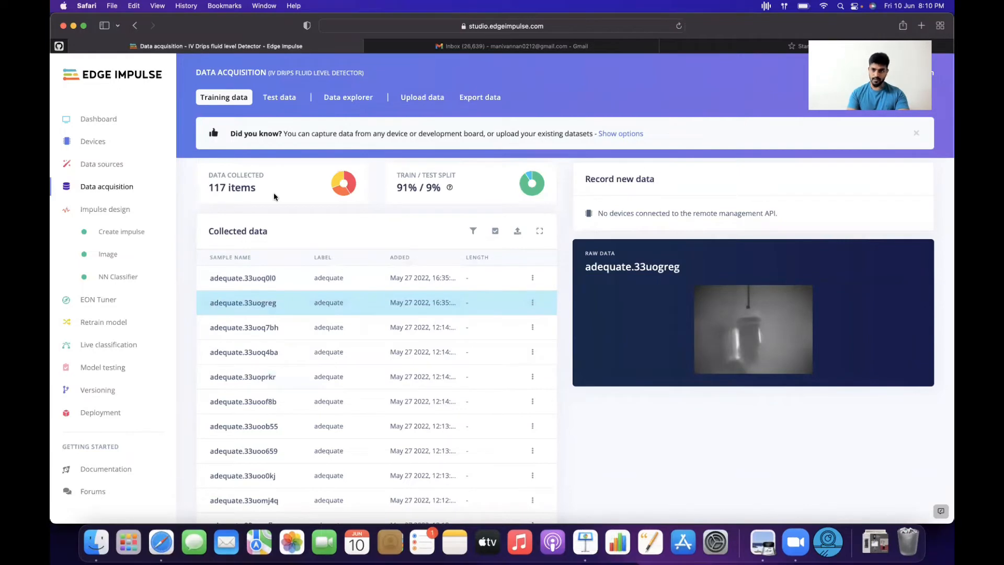
mouse_move(121, 231)
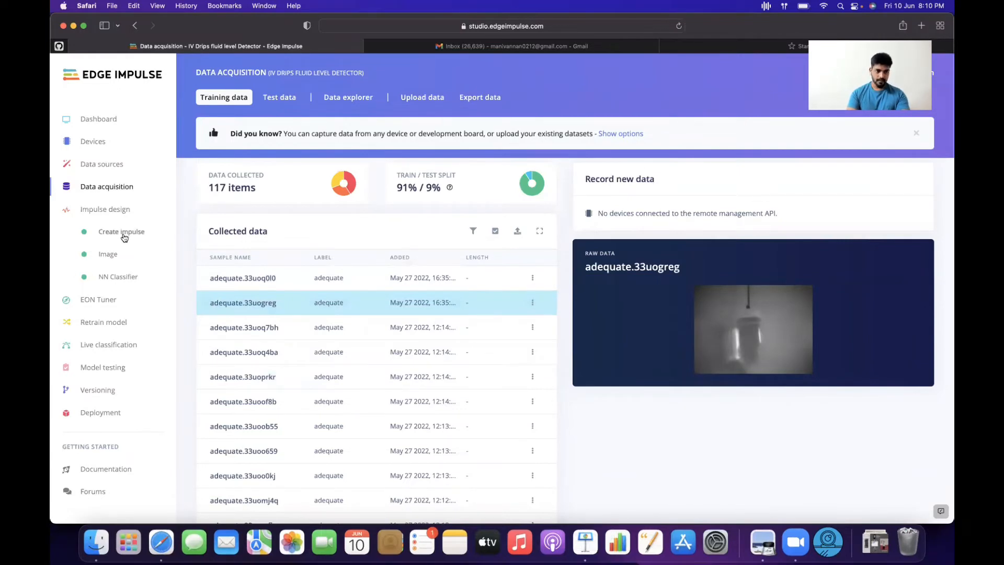
left_click(121, 231)
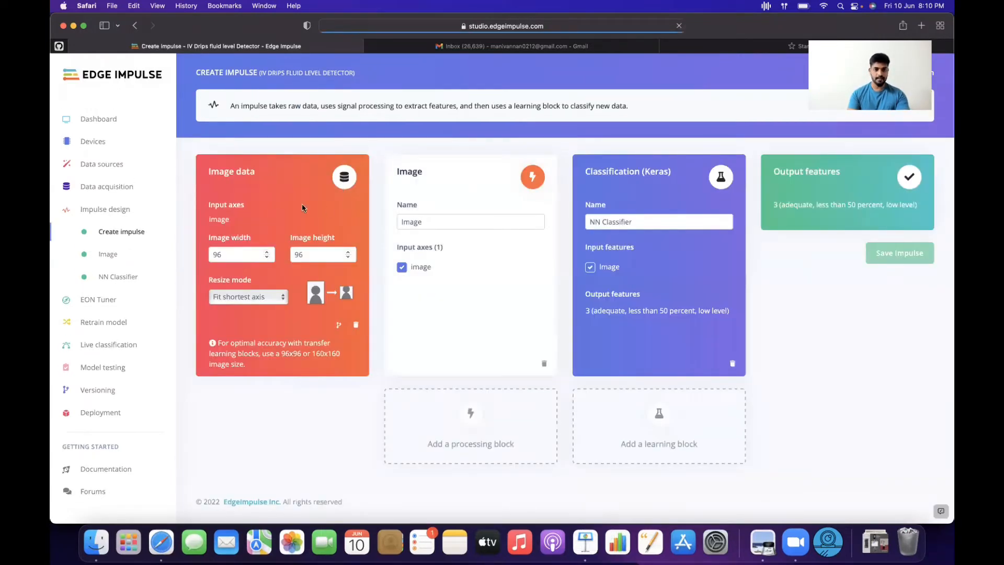
mouse_move(283, 246)
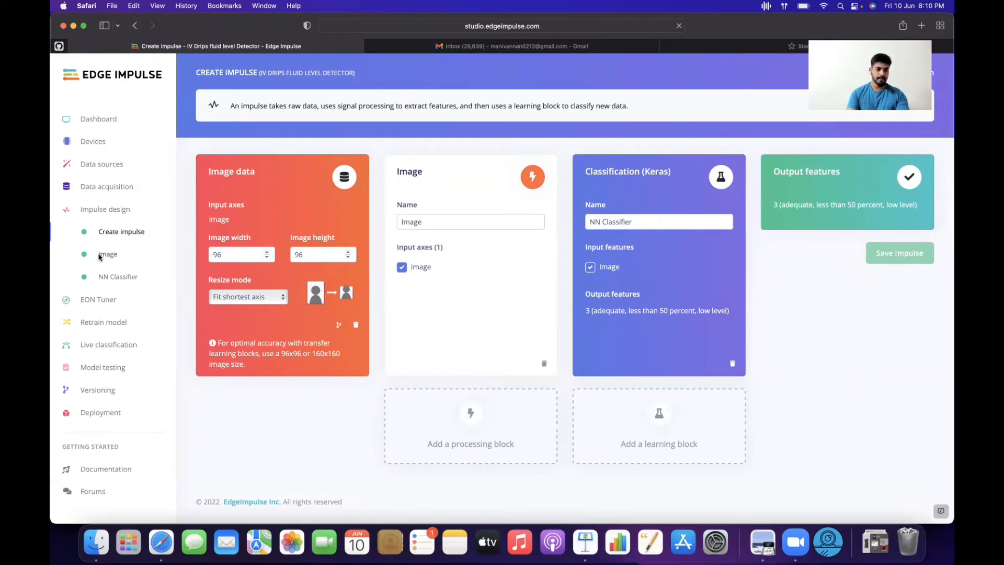
left_click(108, 253)
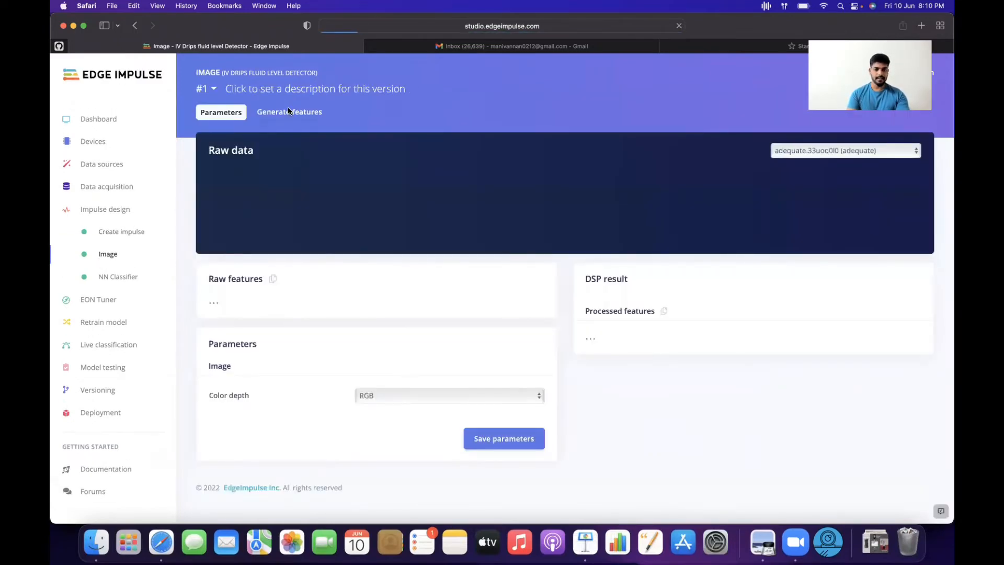
left_click(289, 112)
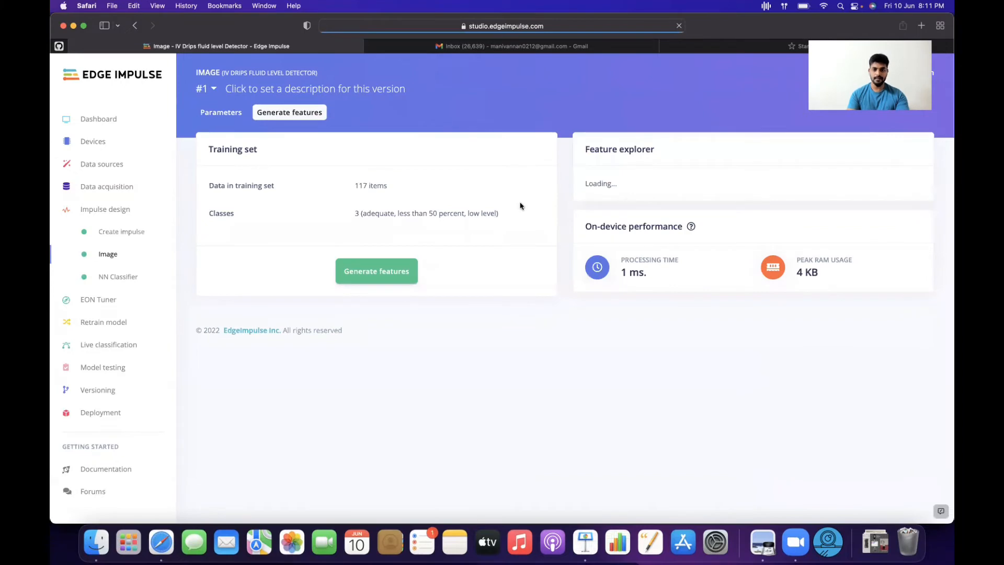
mouse_move(470, 239)
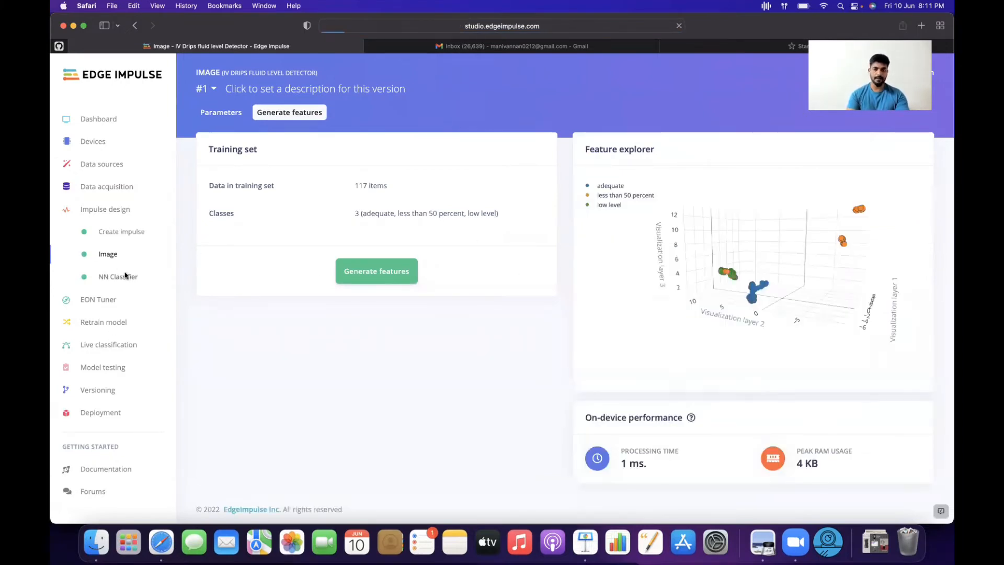
left_click(119, 276)
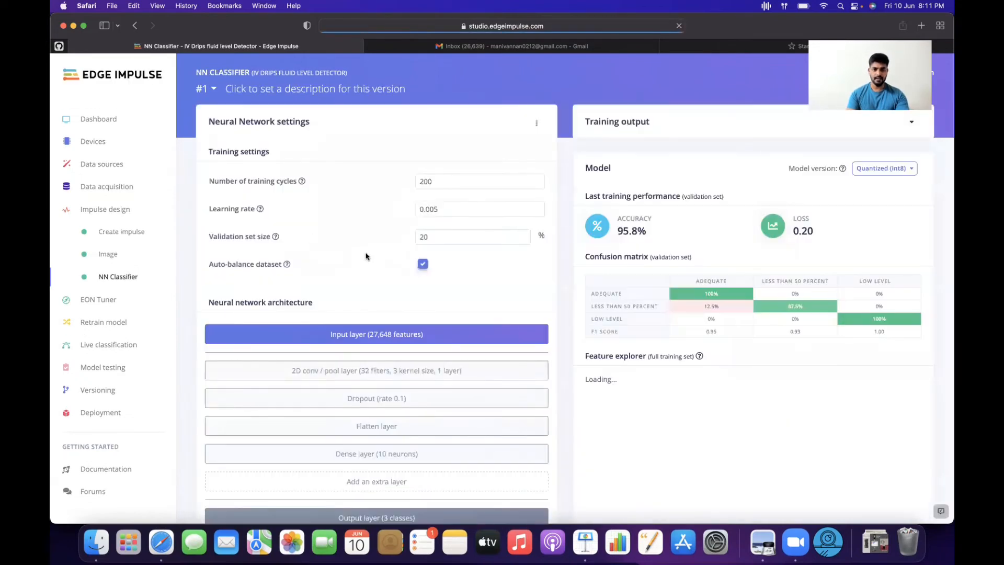
scroll("down", 3)
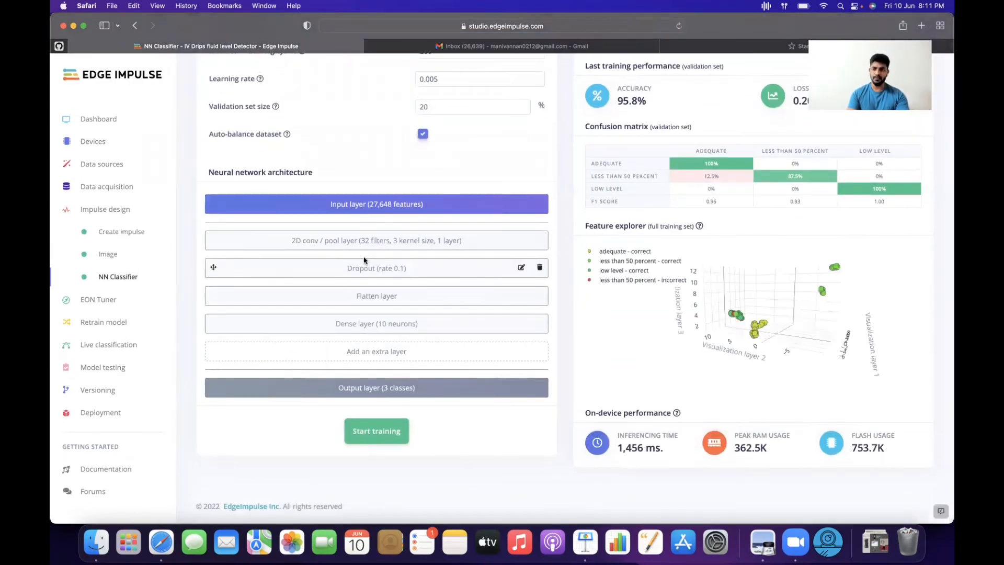
mouse_move(410, 241)
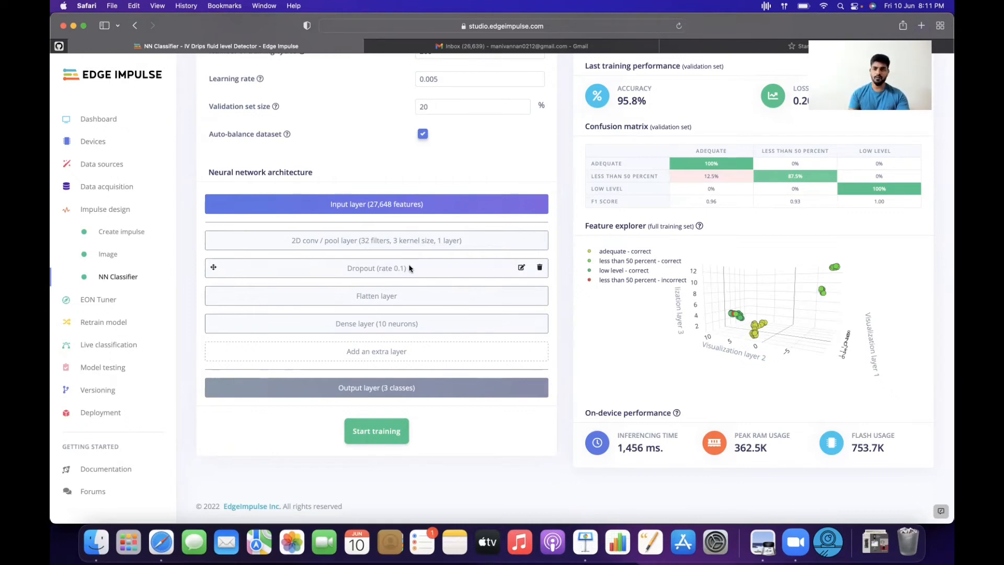
mouse_move(386, 287)
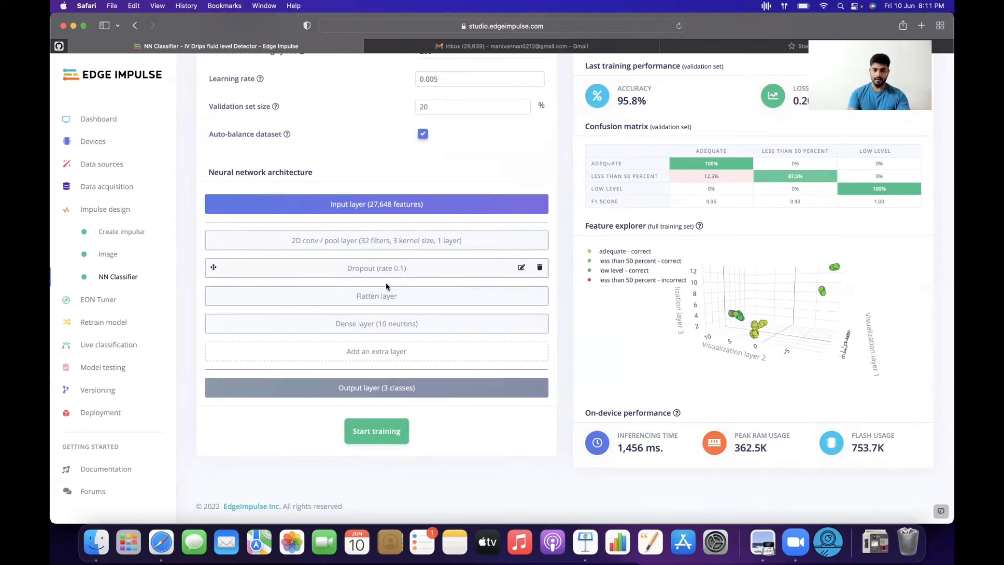
mouse_move(364, 324)
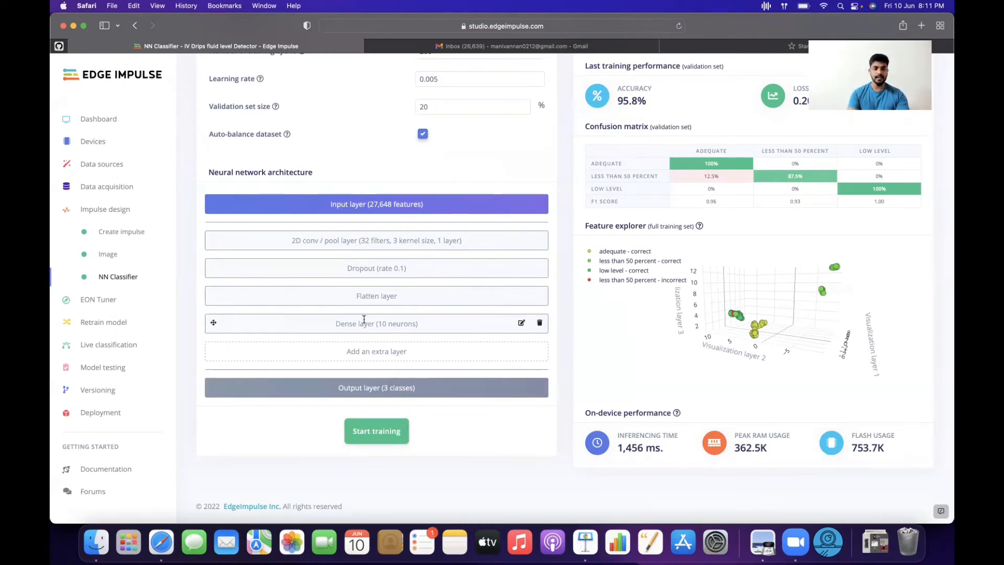
mouse_move(397, 372)
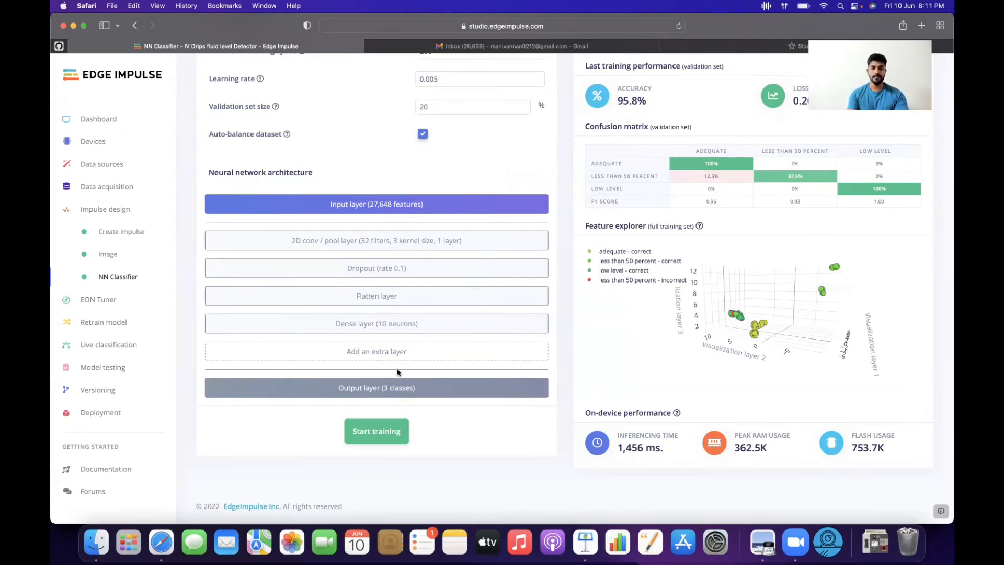
mouse_move(381, 384)
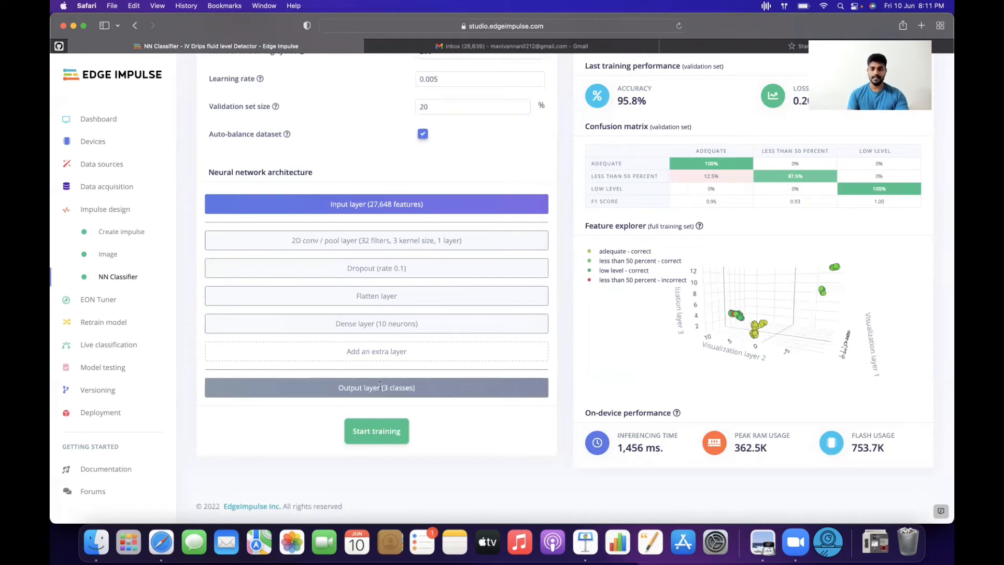
scroll("up", 3)
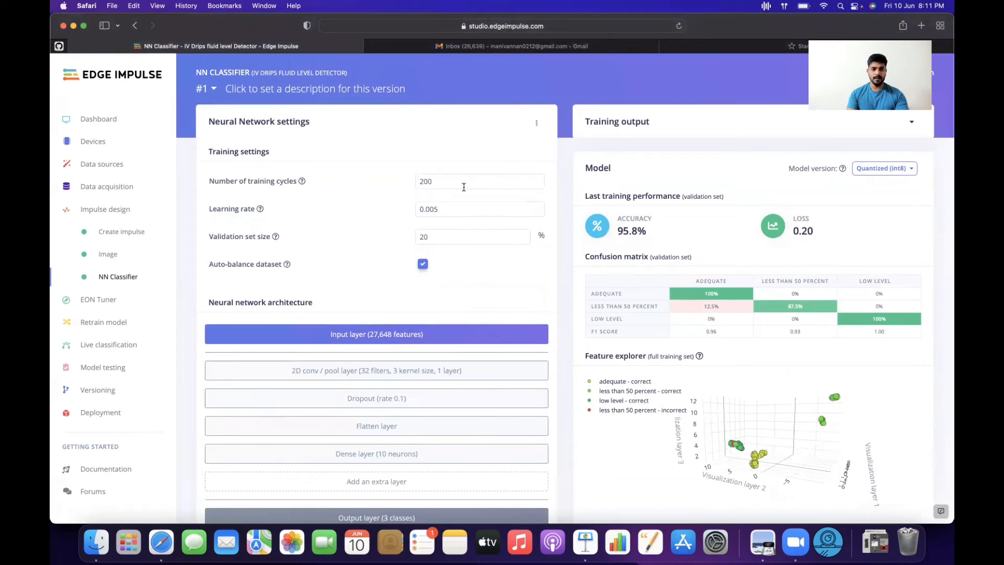
mouse_move(458, 208)
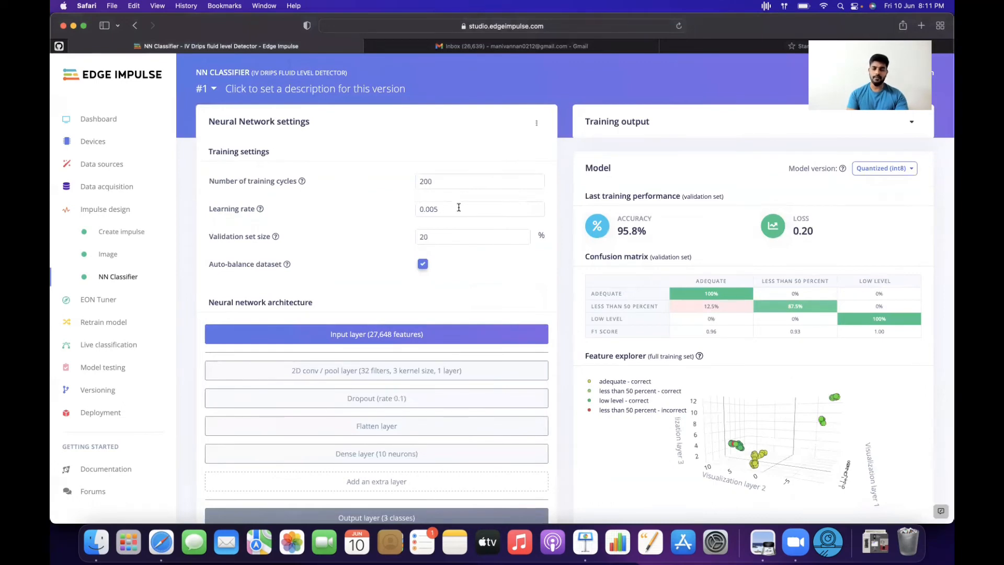
mouse_move(603, 250)
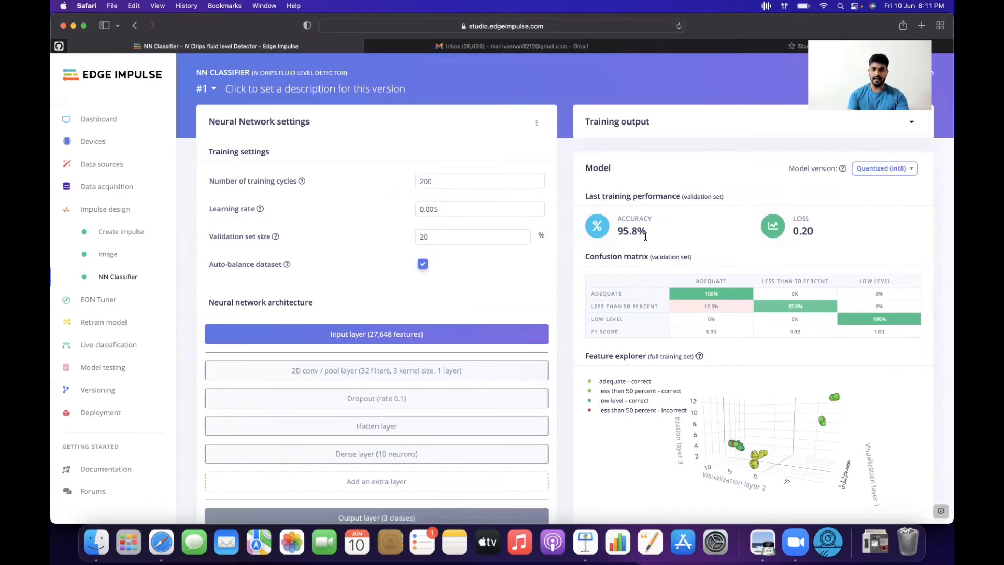
scroll("down", 3)
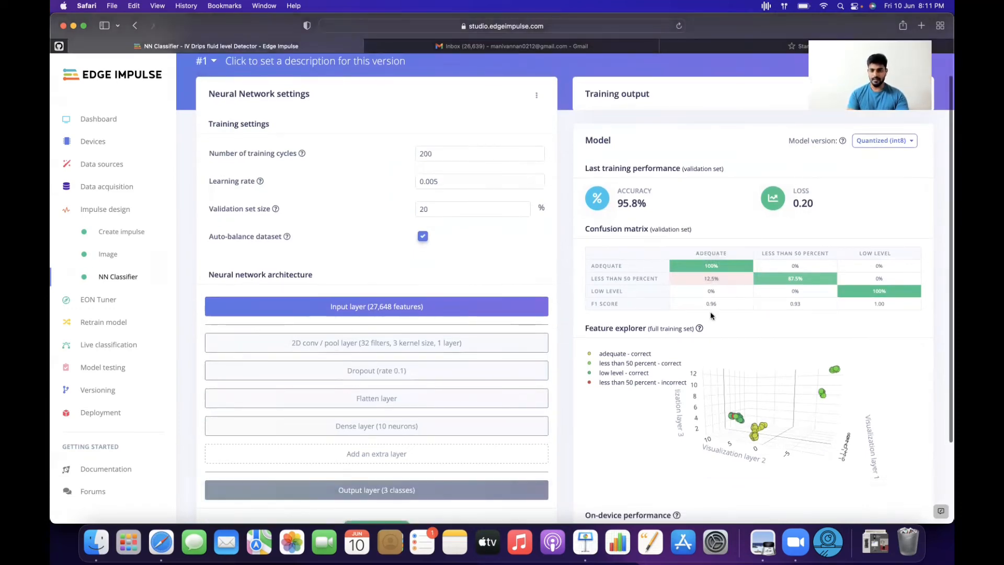
mouse_move(668, 278)
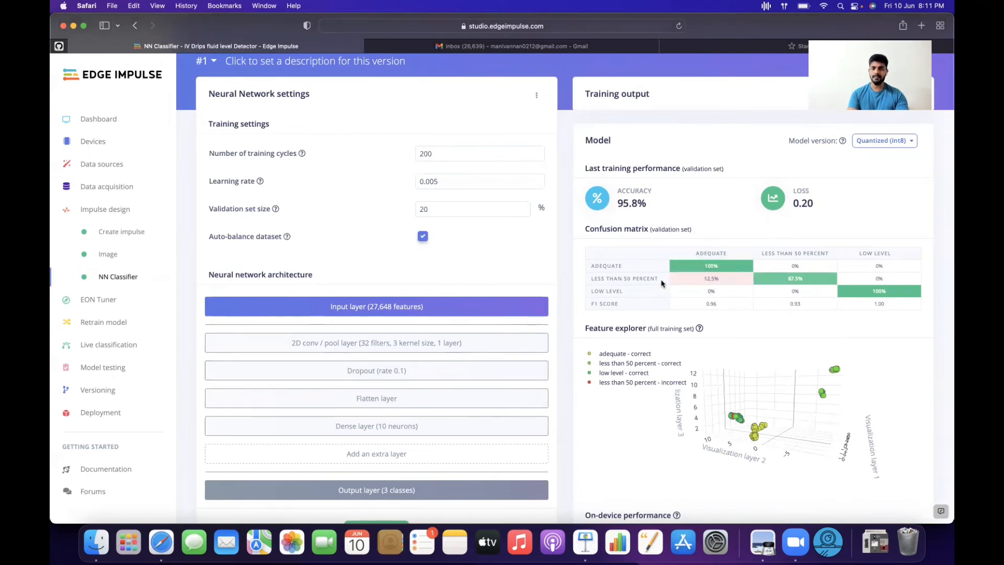
mouse_move(653, 272)
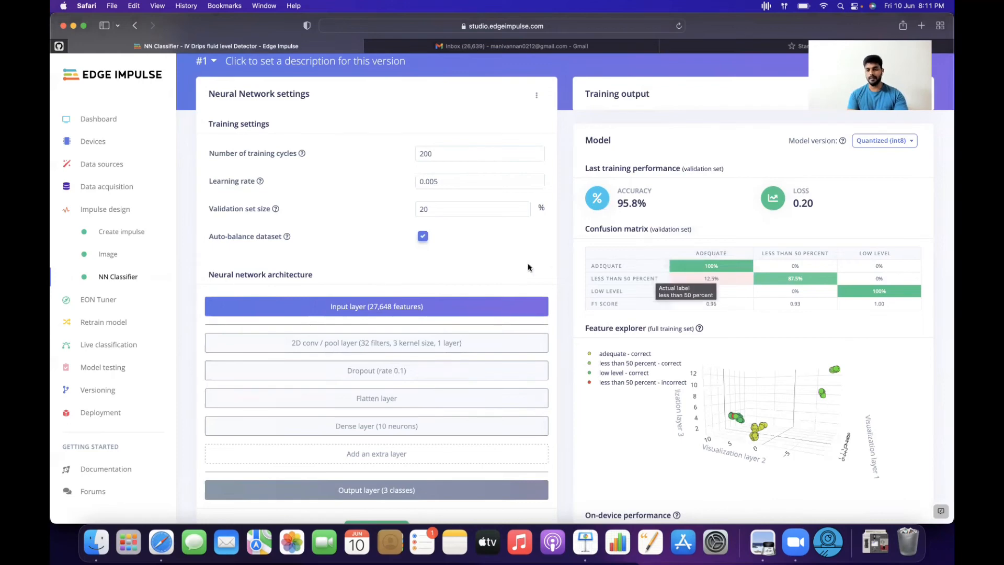
mouse_move(96, 389)
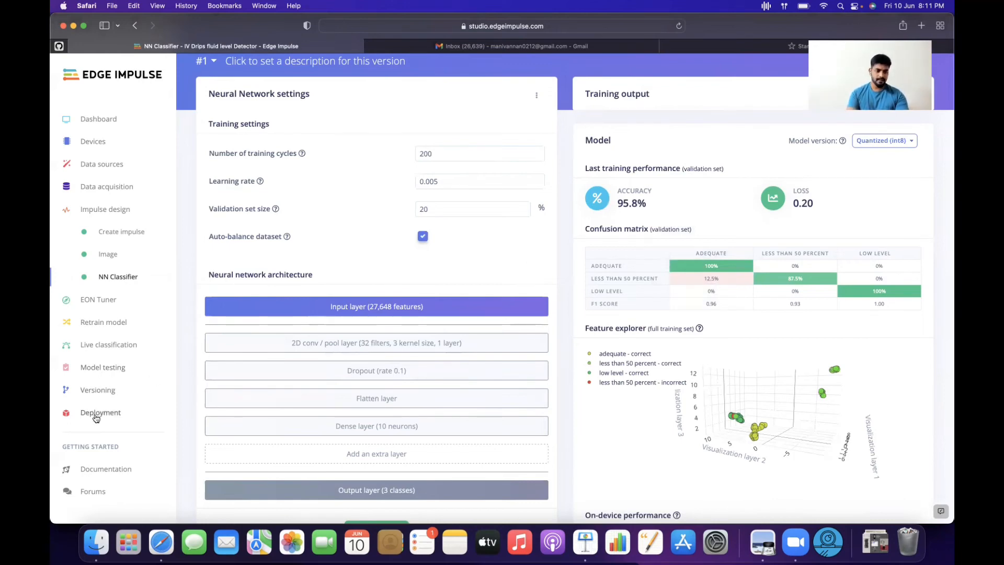
- Show the Deployment page and its Build firmware targets including Arduino Portenta H7
left_click(100, 412)
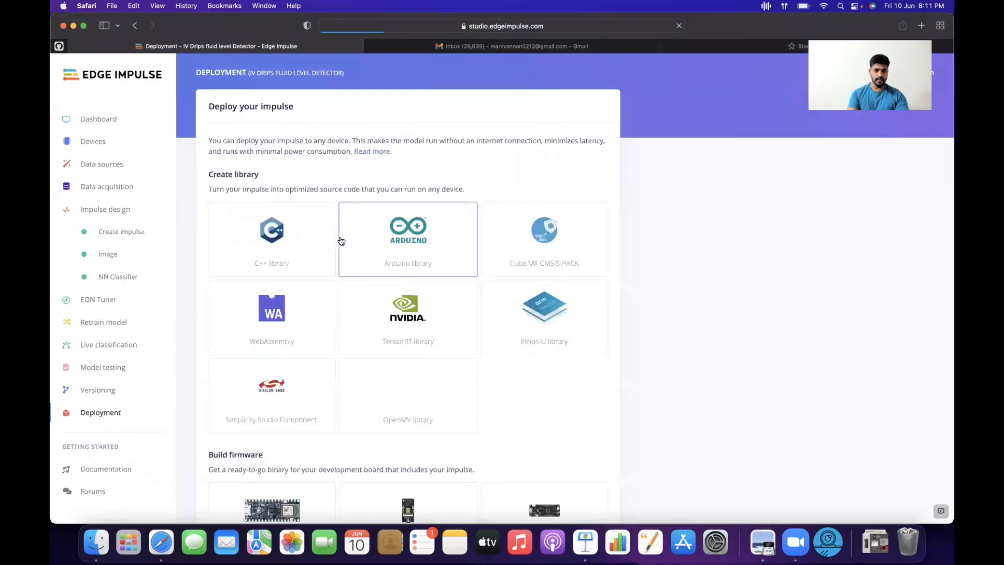
scroll("down", 3)
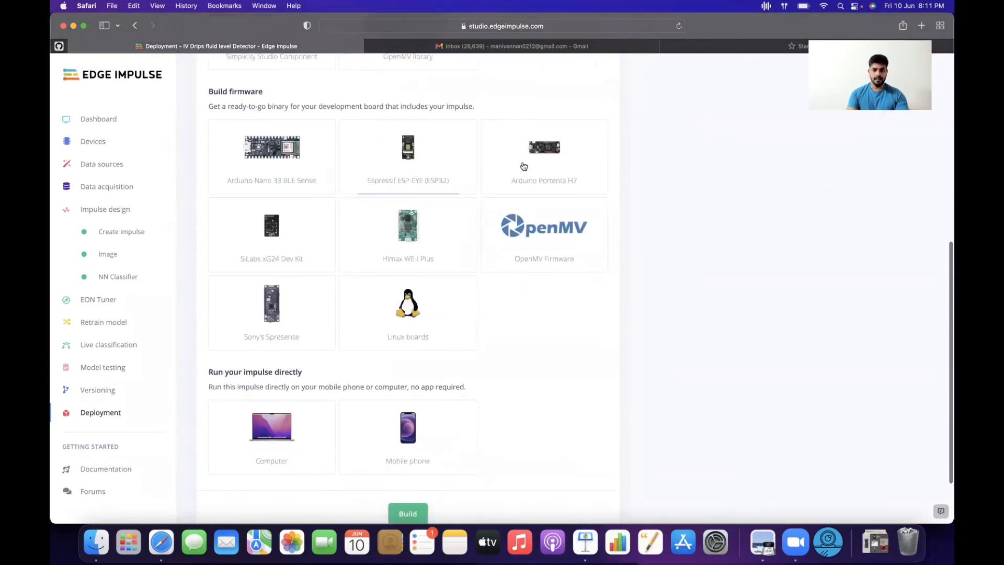
scroll("down", 3)
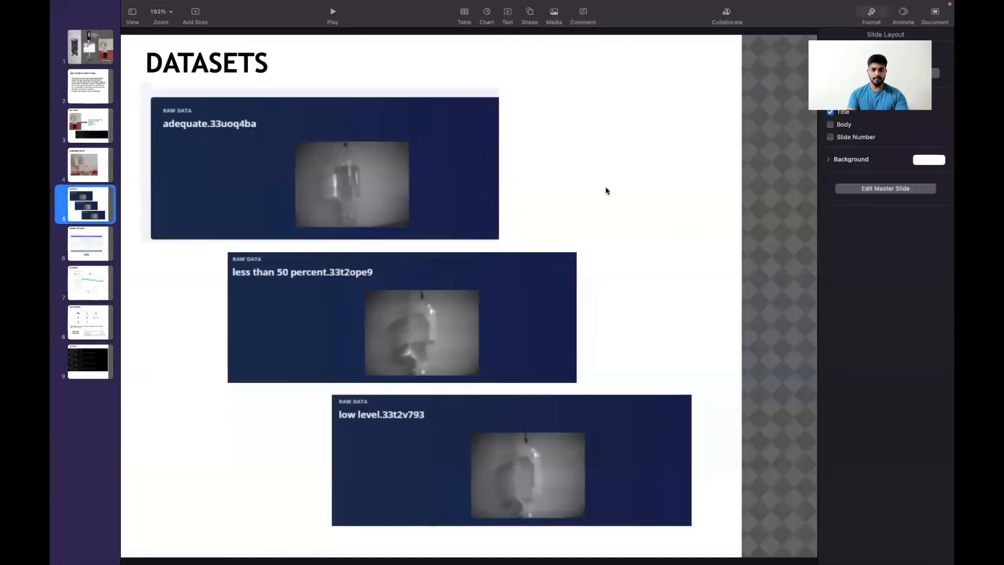
- Show the DEPLOYMENT slide on flashing Portenta firmware, then return to Edge Impulse deployment
left_click(88, 322)
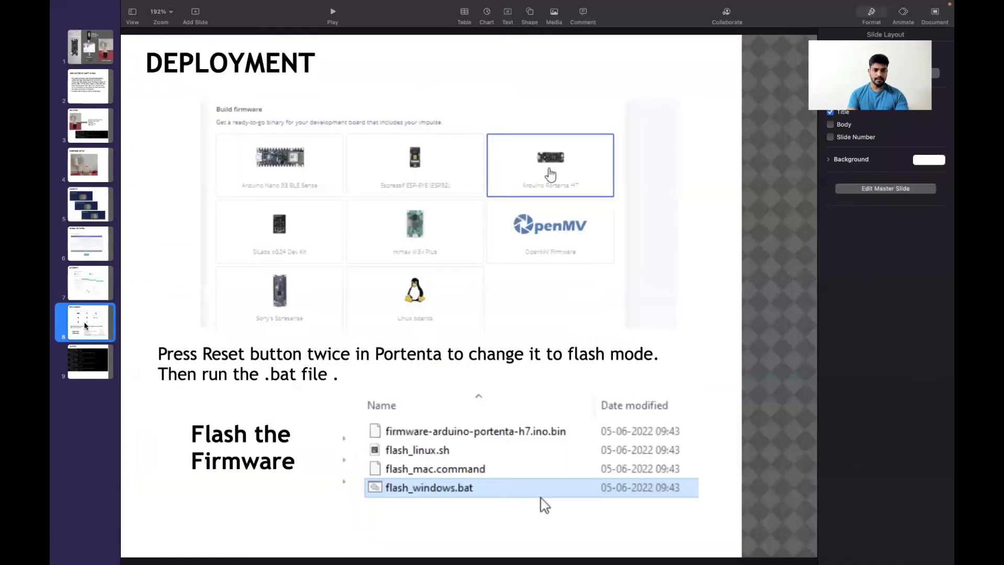
mouse_move(493, 497)
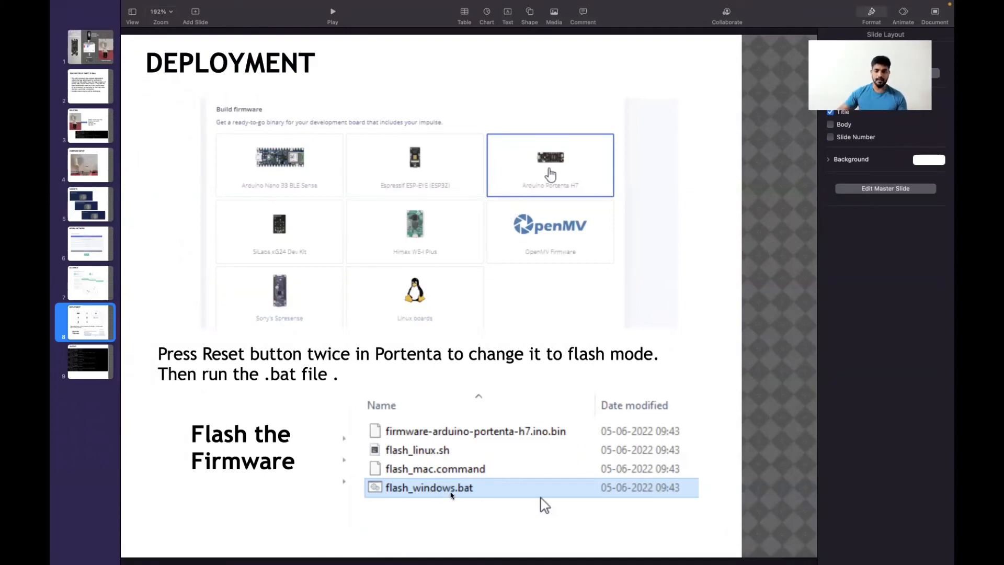
mouse_move(252, 403)
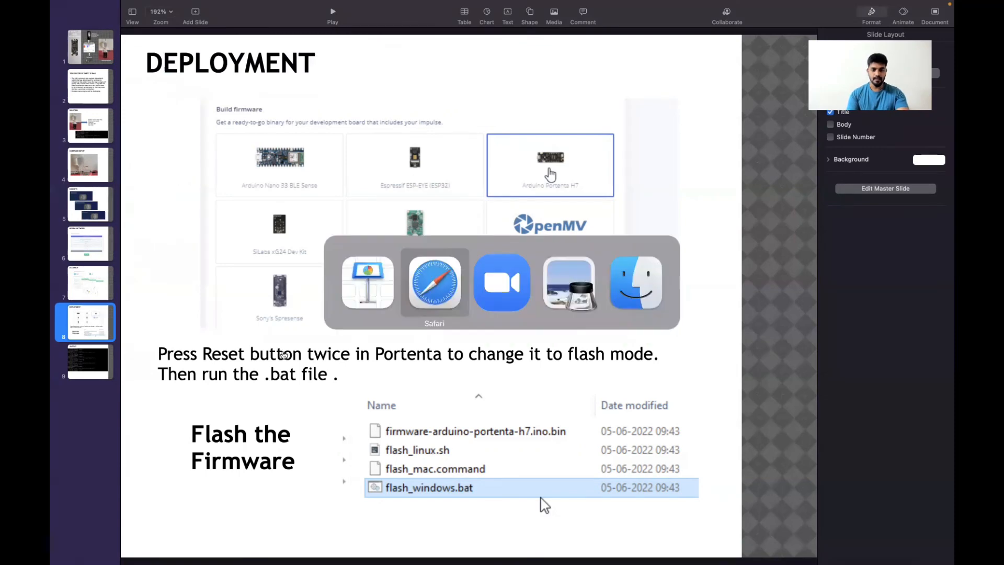
left_click(433, 283)
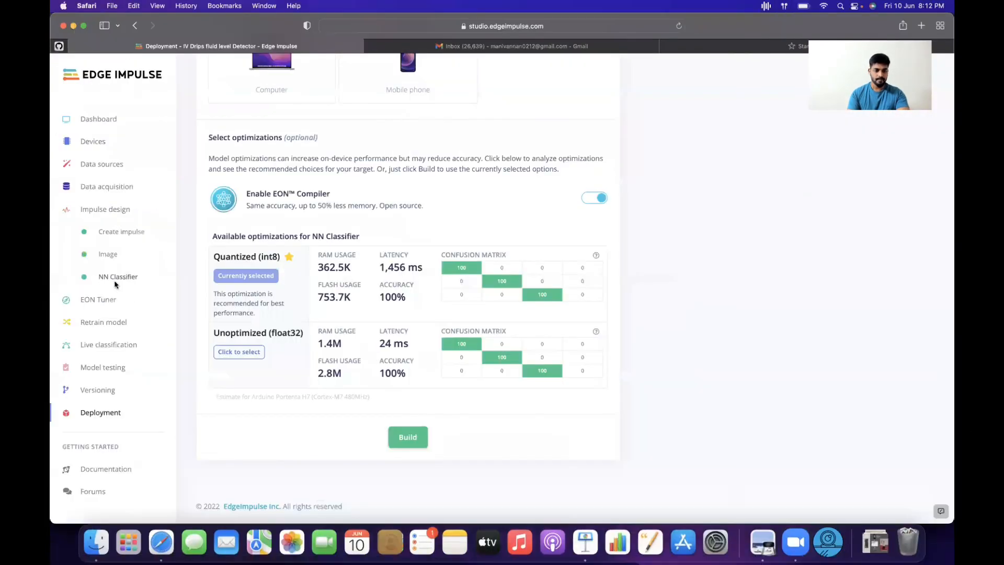